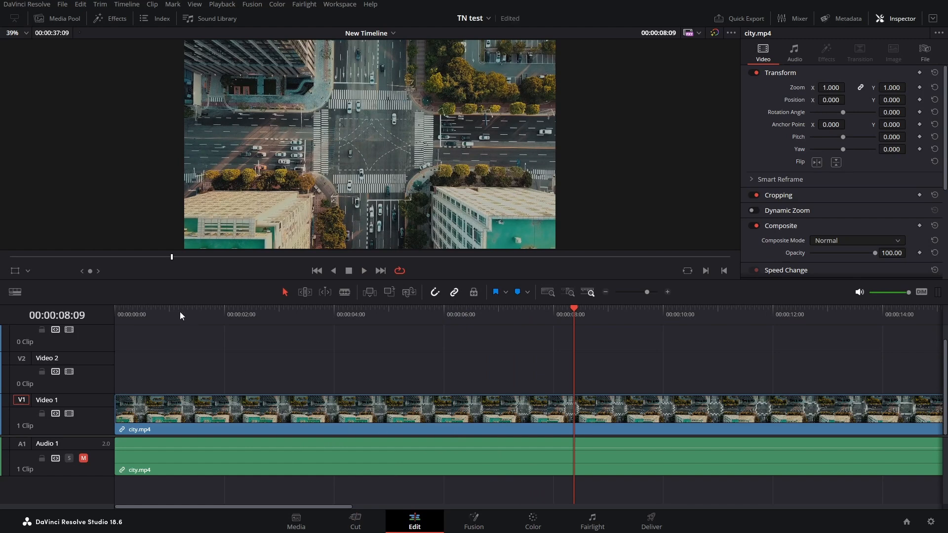
Place a Text+ title on Video 2 about one second in and set its text to The City.
click(174, 314)
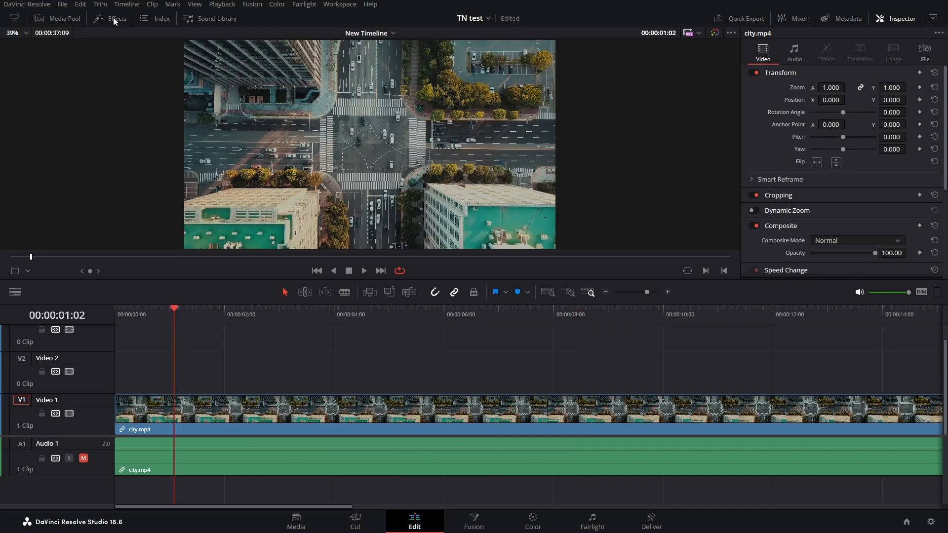
click(112, 18)
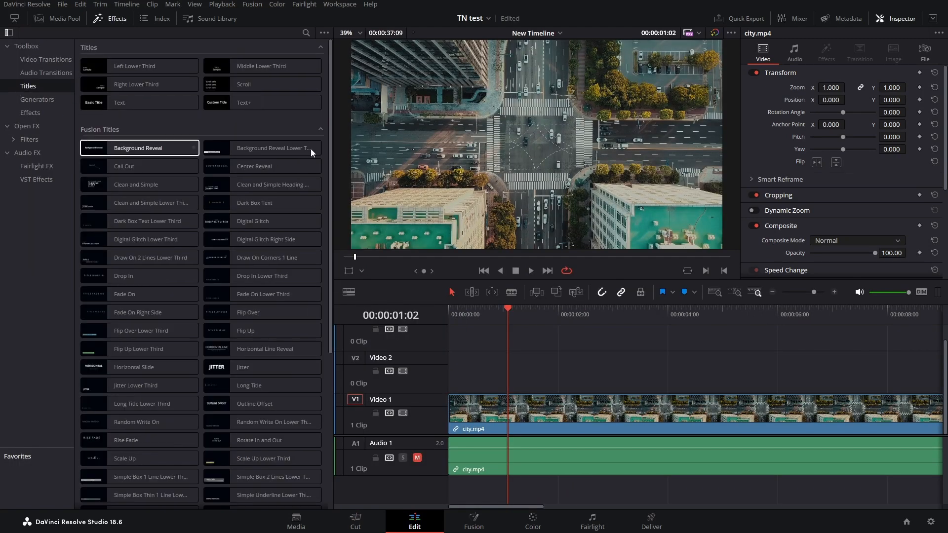
drag(262, 101, 538, 313)
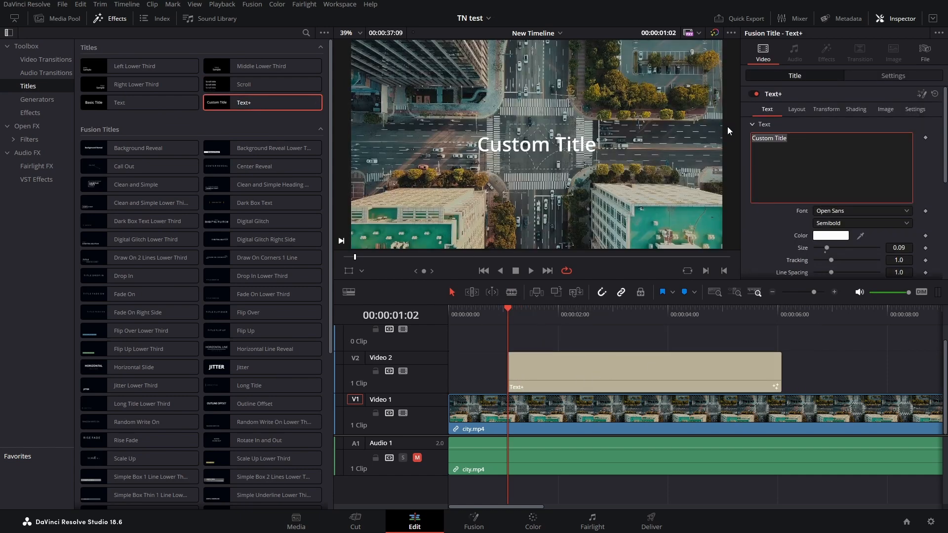
text(The)
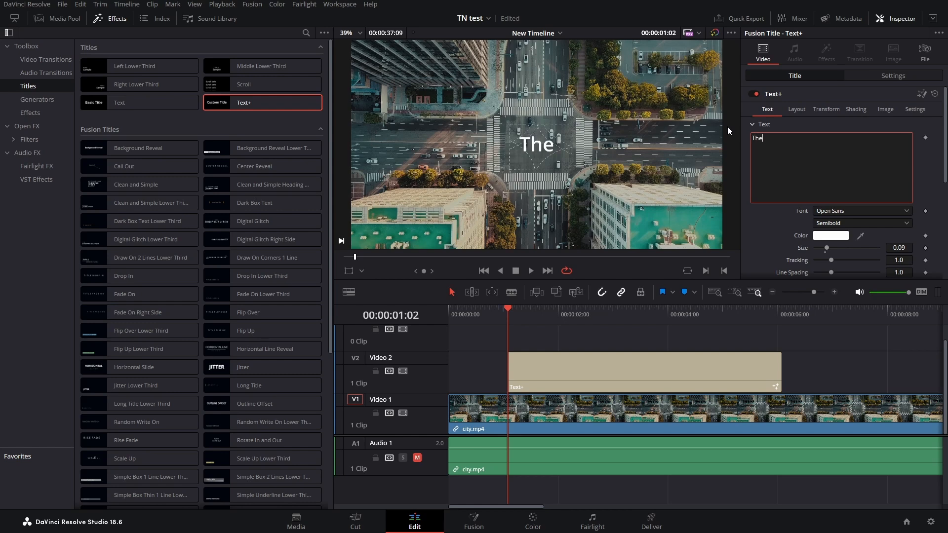
text(Ciot)
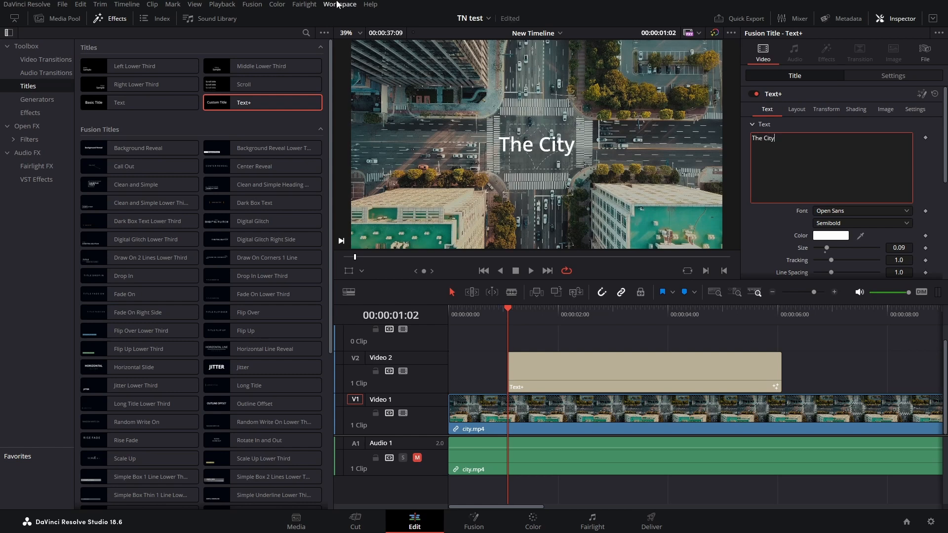
Enlarge The City text with the Size slider and add fade-in and fade-out handles at both clip ends.
click(110, 17)
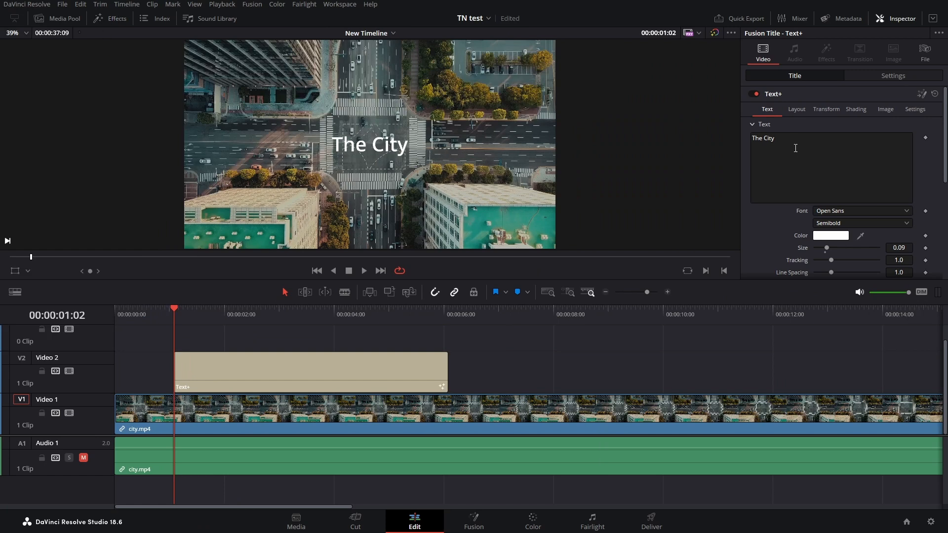
drag(827, 248, 849, 248)
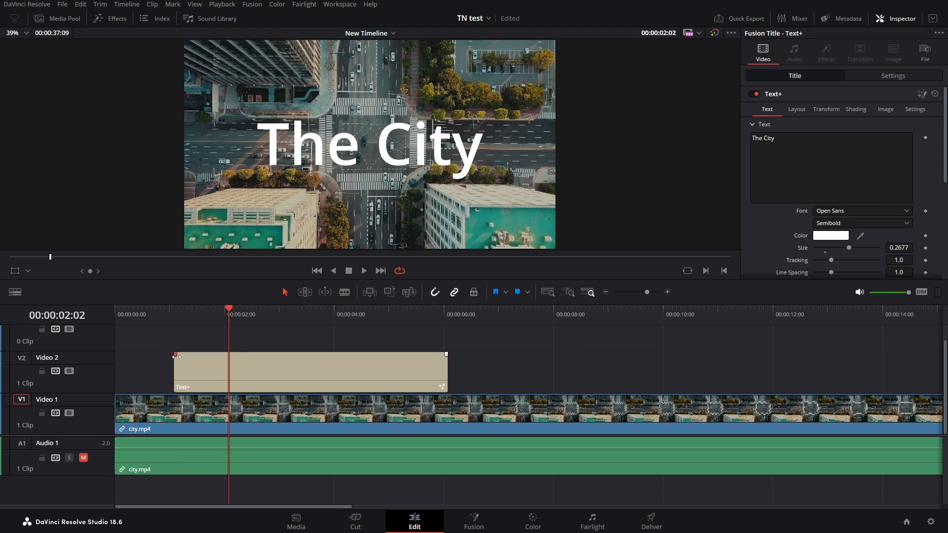
drag(176, 354, 211, 354)
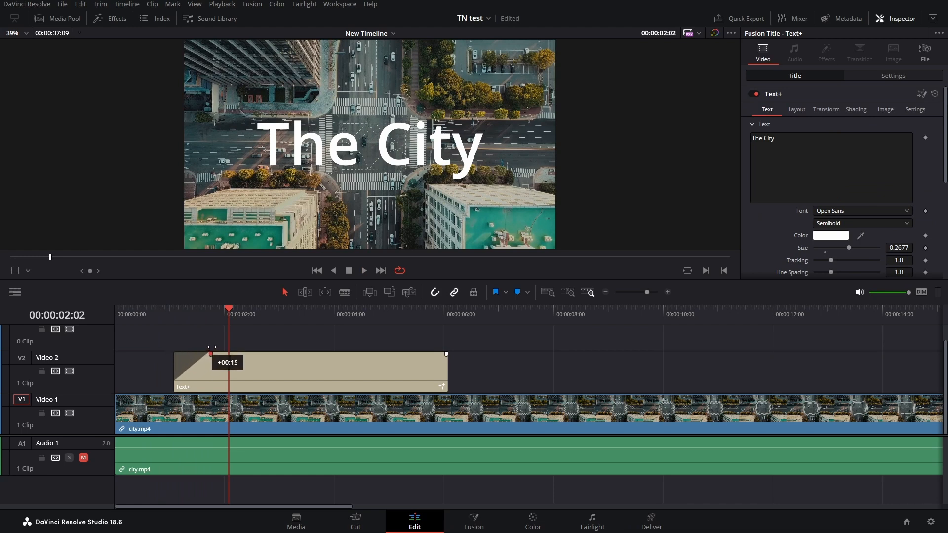
drag(210, 353, 229, 354)
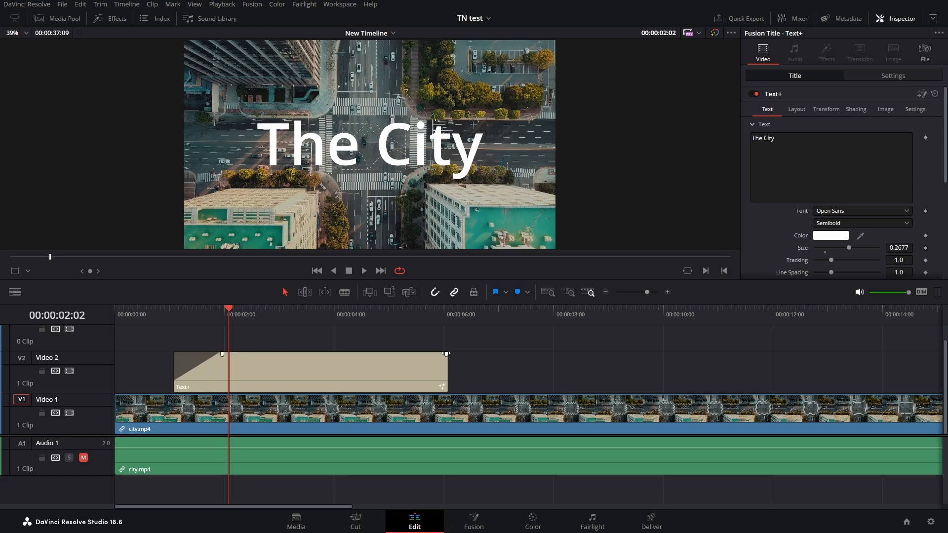
drag(447, 353, 400, 353)
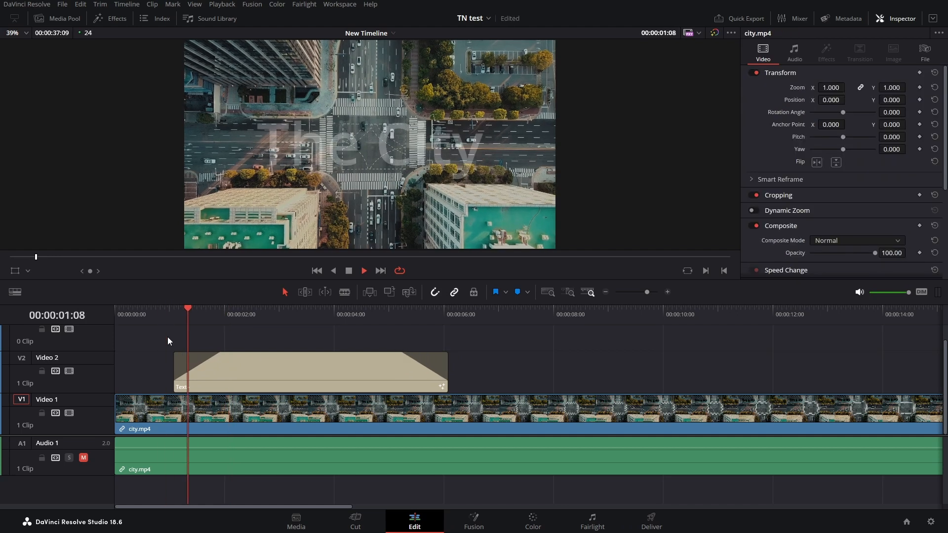
Raise the title to Video 3 and add an Adjustment Clip on Video 2 matching its length.
click(308, 373)
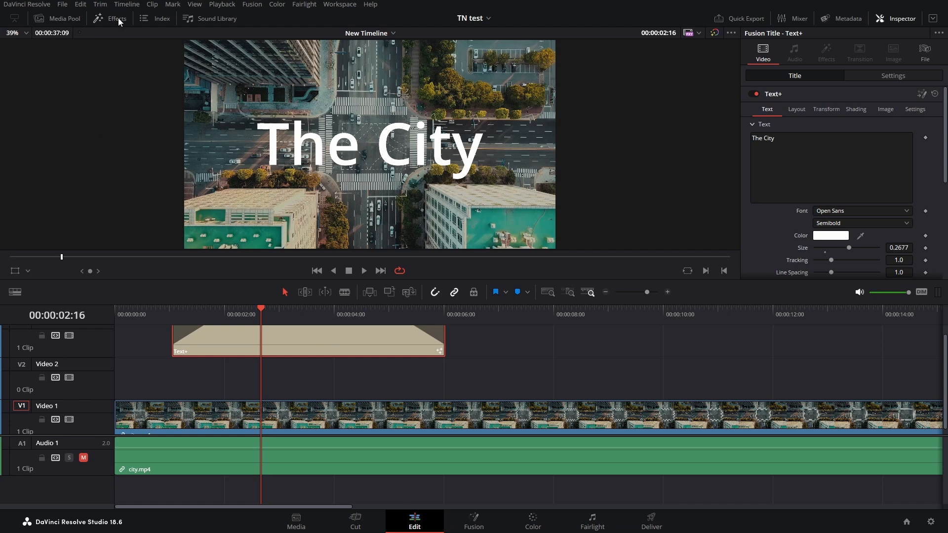
click(109, 18)
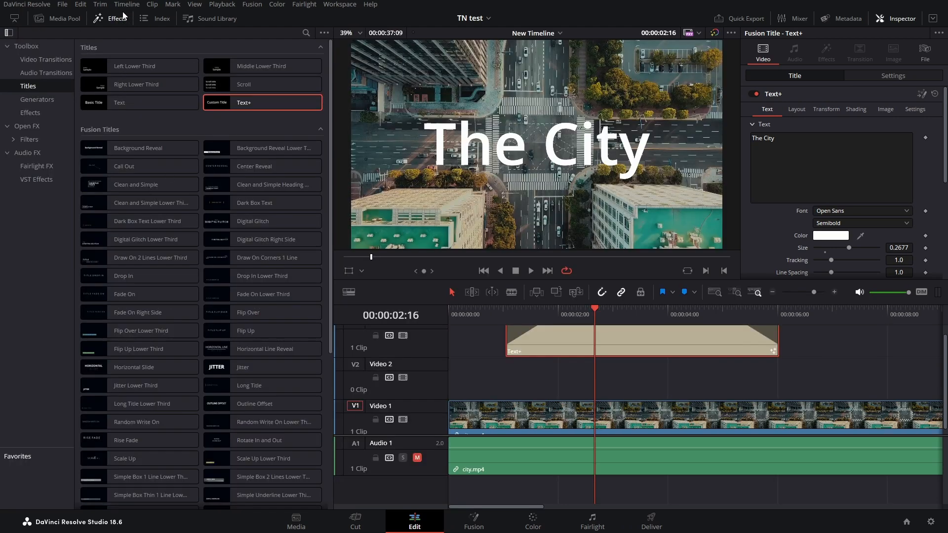
click(30, 113)
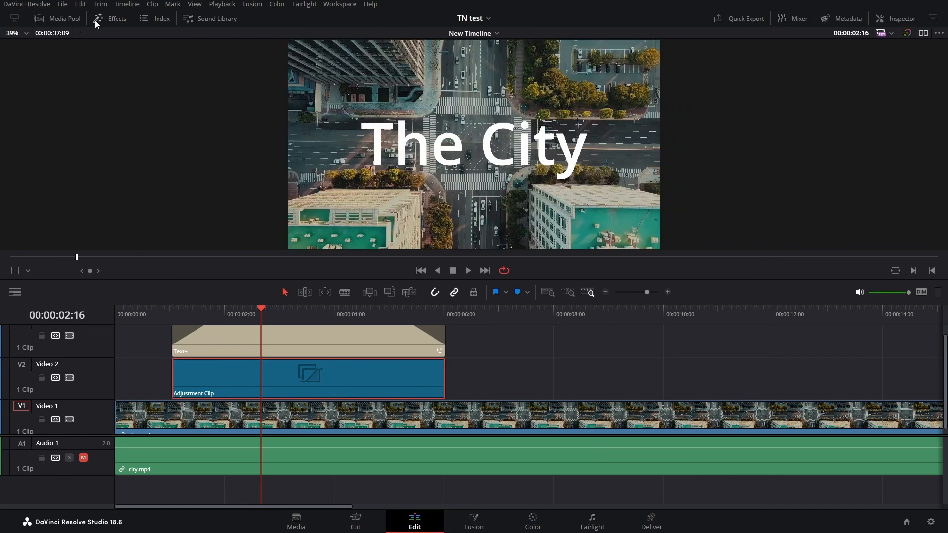
click(110, 18)
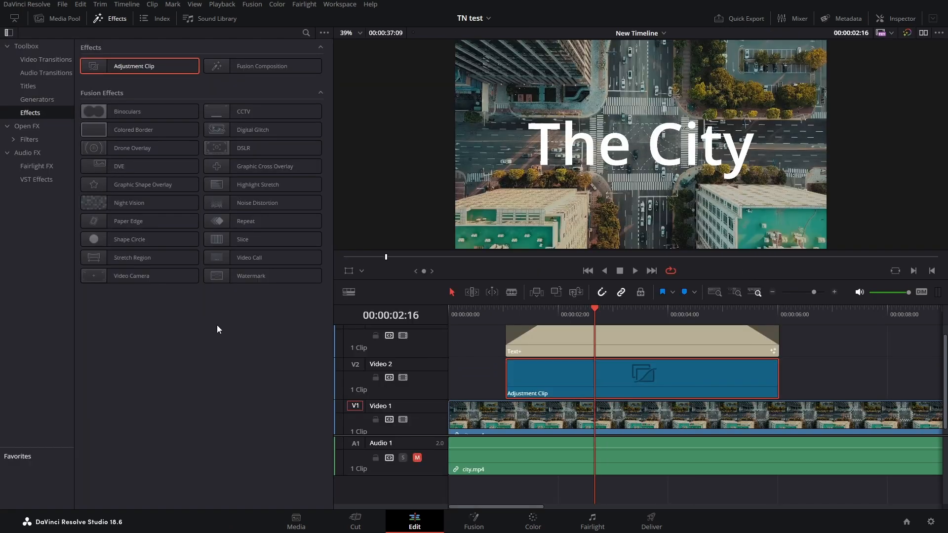
Drop Gaussian Blur from Open FX onto the adjustment clip and show its settings in the Inspector.
click(27, 125)
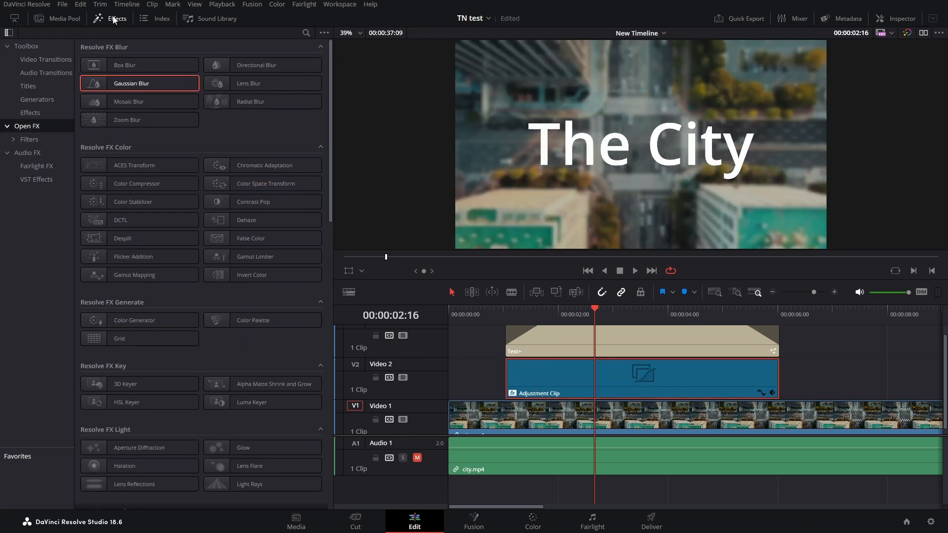
click(110, 18)
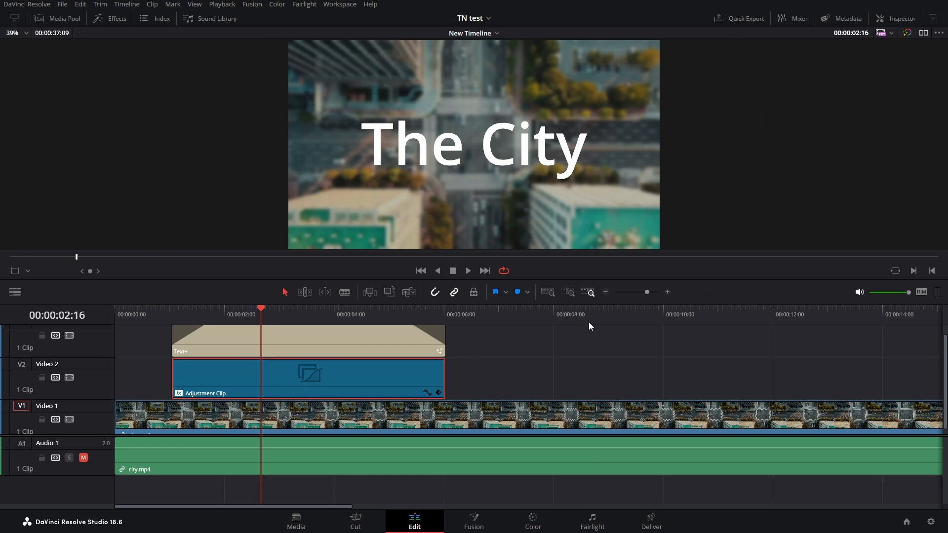
click(157, 314)
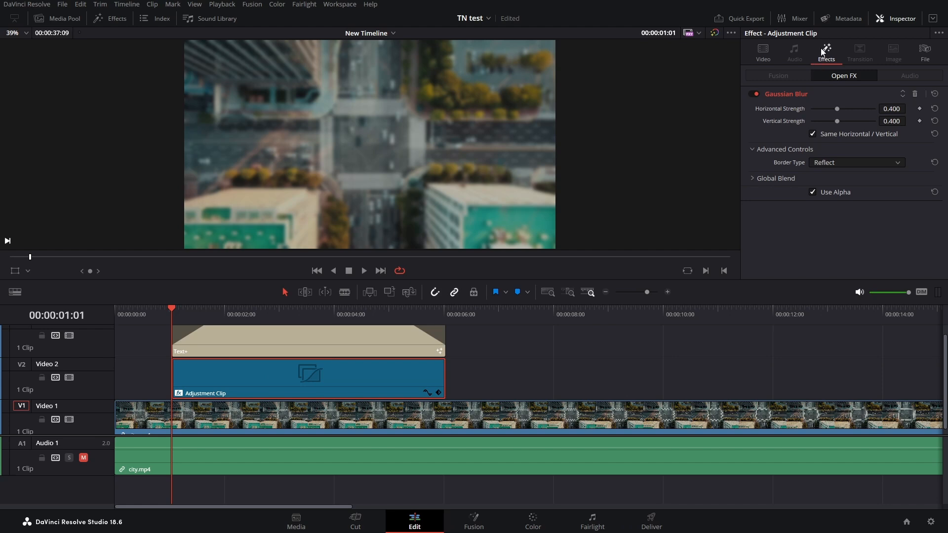
mouse_move(817, 163)
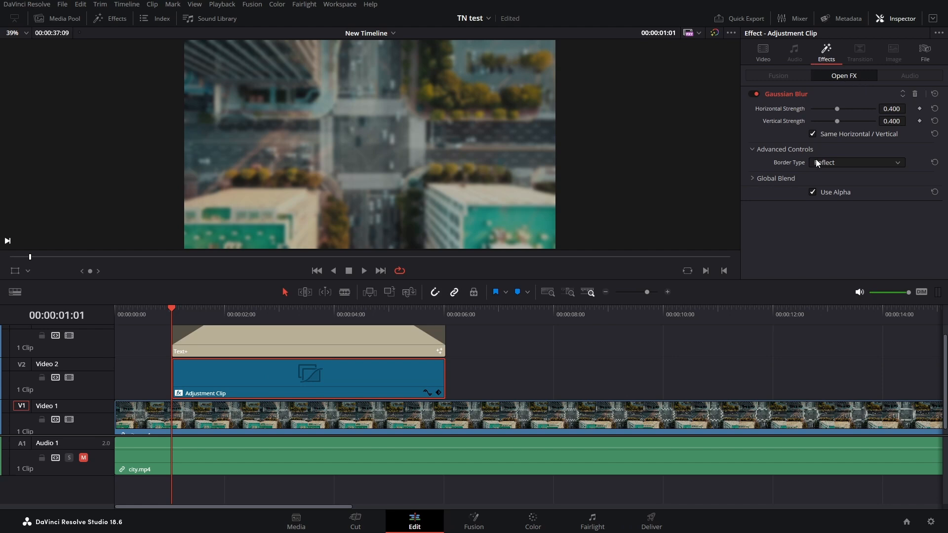
mouse_move(941, 131)
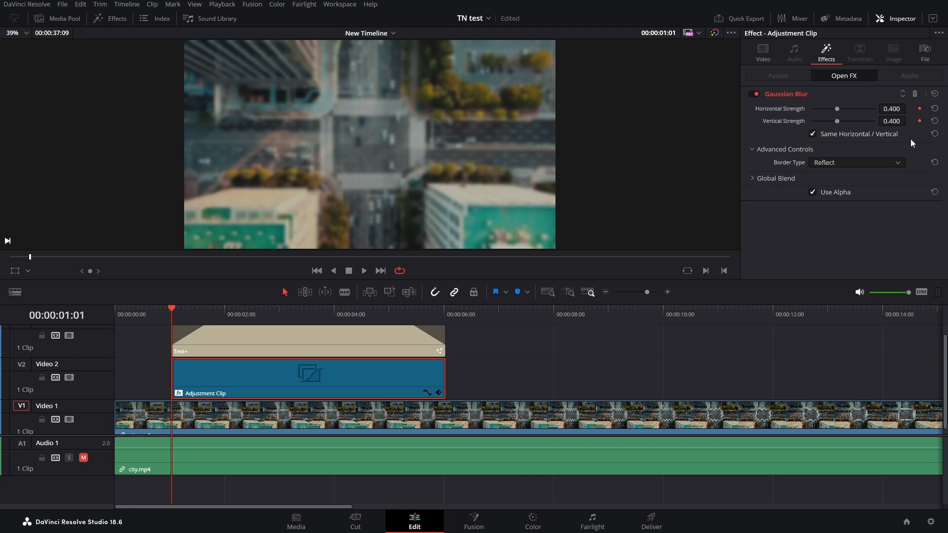
mouse_move(828, 133)
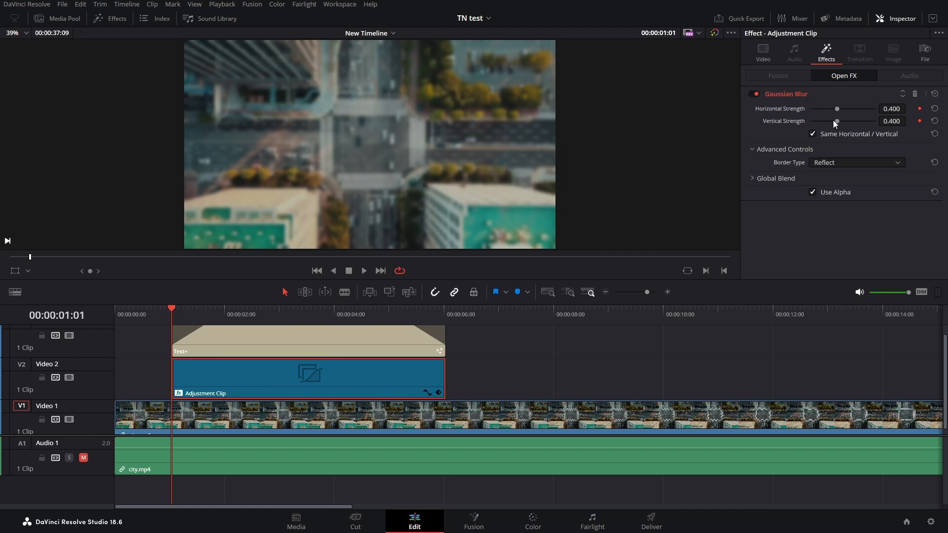
mouse_move(840, 115)
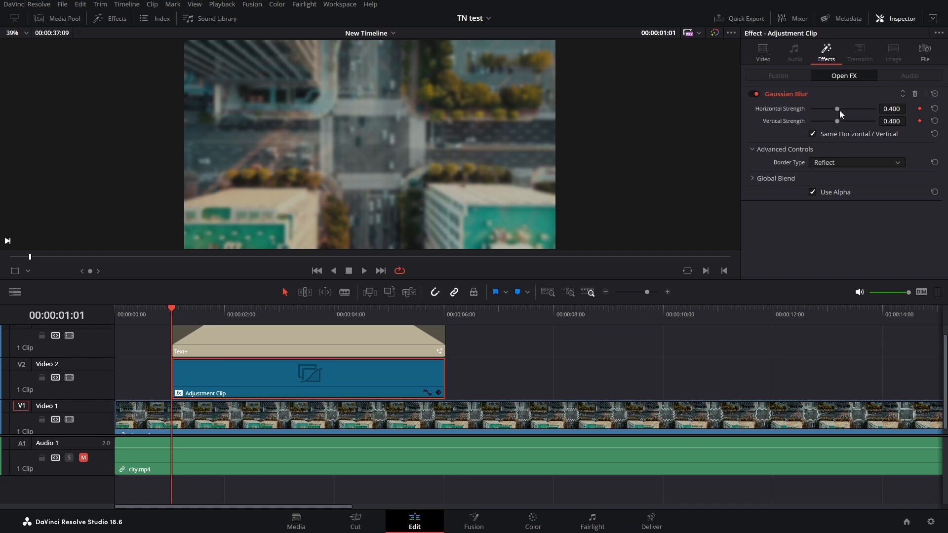
Keyframe Horizontal Strength to 0.000 at 00:00:01:01 so the footage starts sharp.
drag(837, 109, 839, 109)
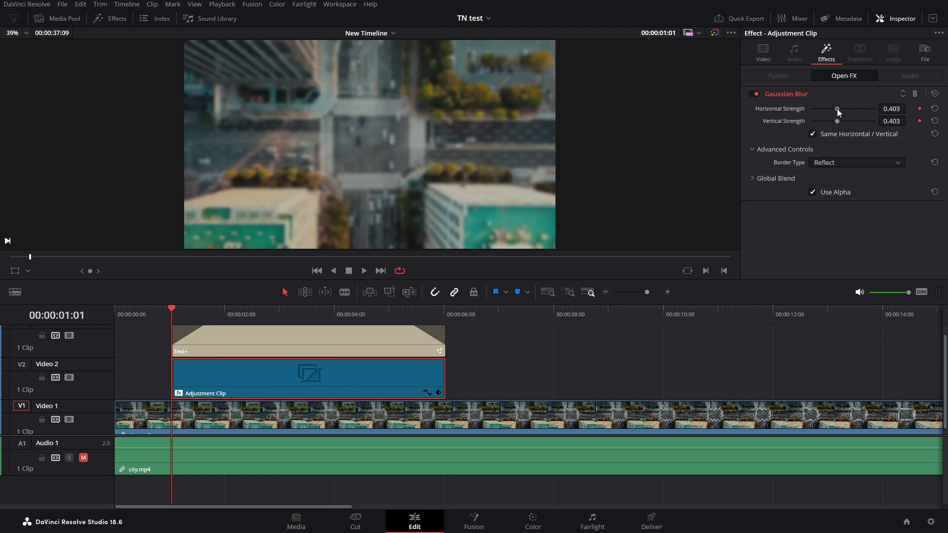
drag(837, 109, 812, 108)
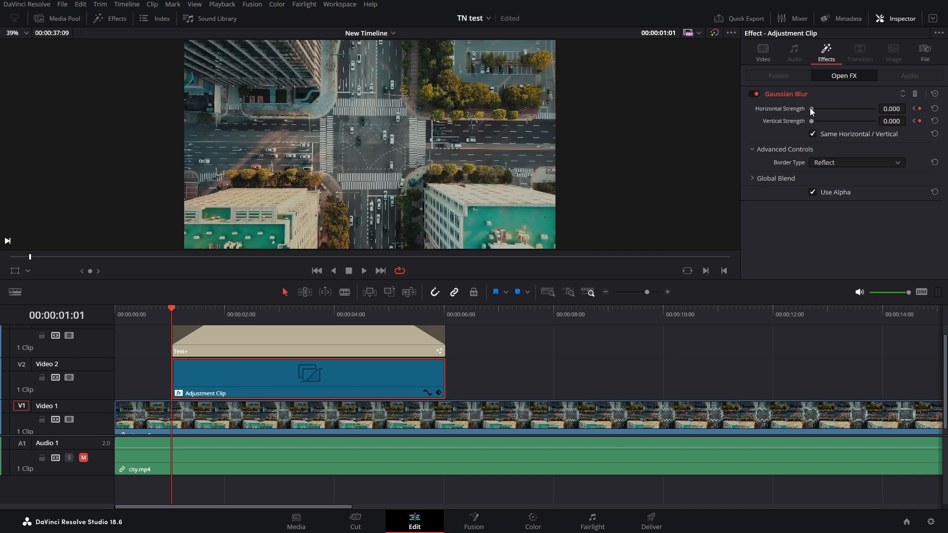
mouse_move(592, 282)
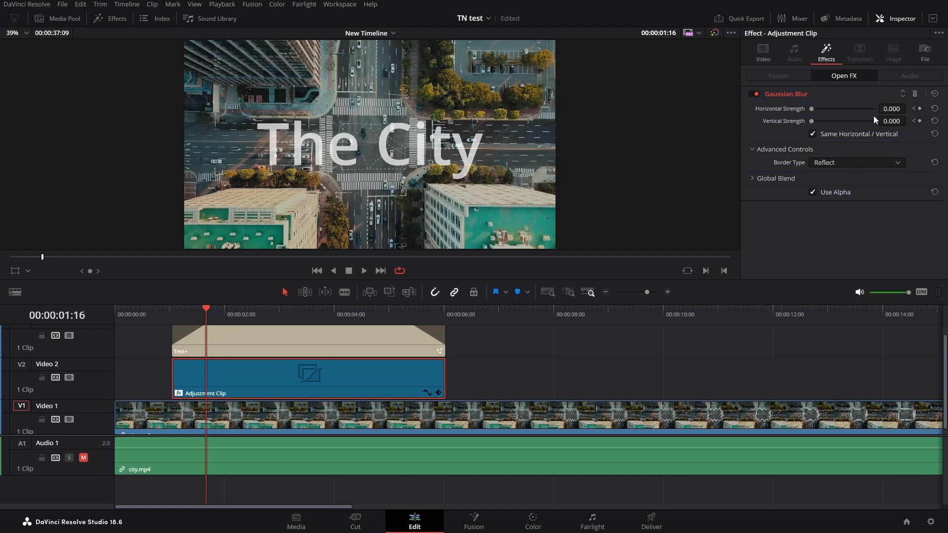
Keyframe Horizontal Strength to 0.380 at 00:00:01:16, blurring the city behind the title.
drag(813, 108, 814, 109)
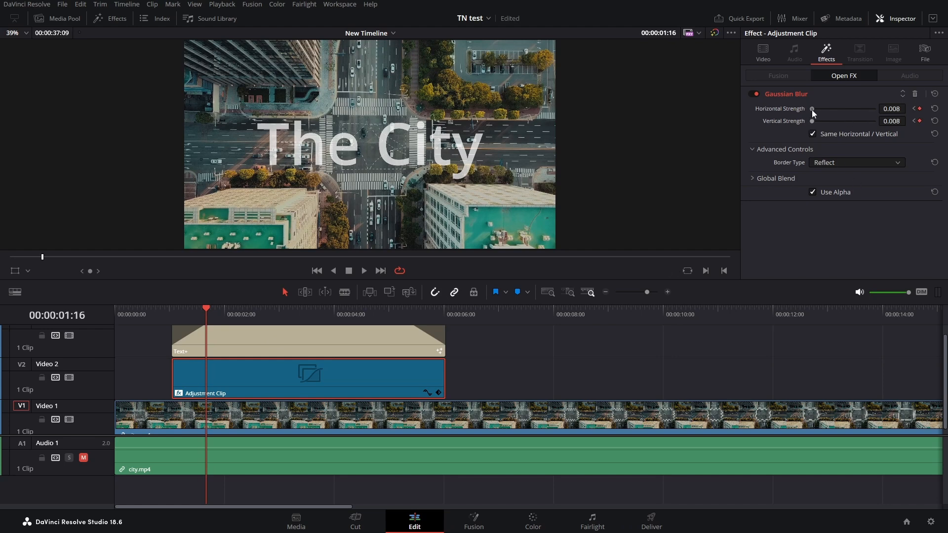
drag(813, 109, 842, 109)
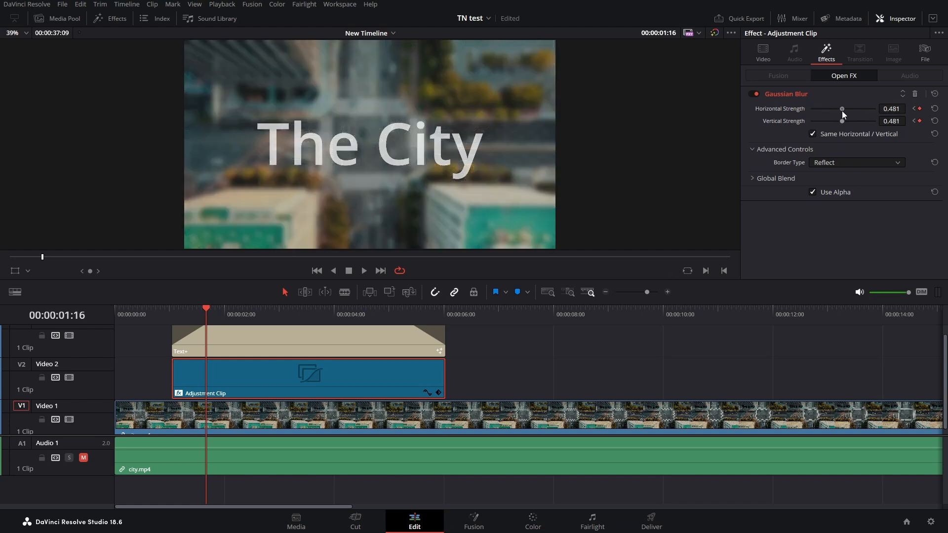
drag(843, 109, 839, 109)
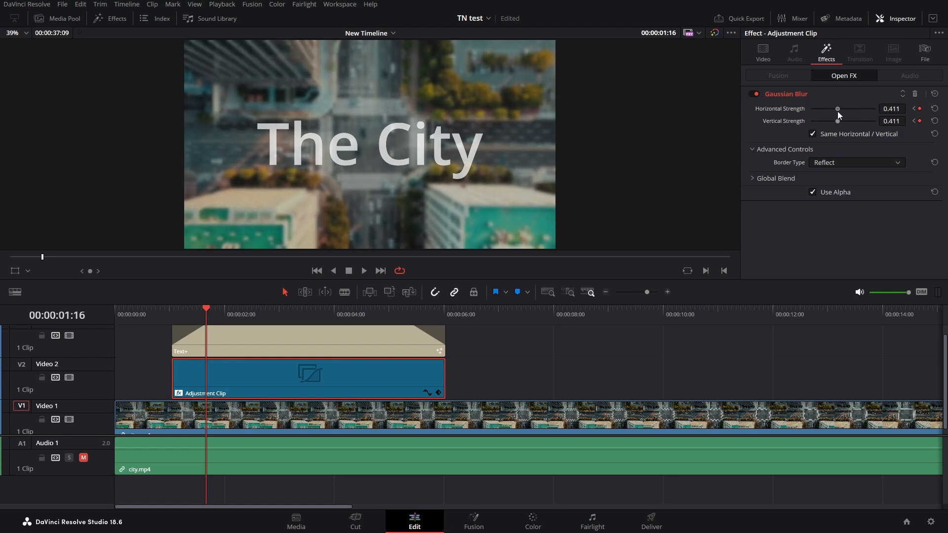
drag(838, 109, 834, 109)
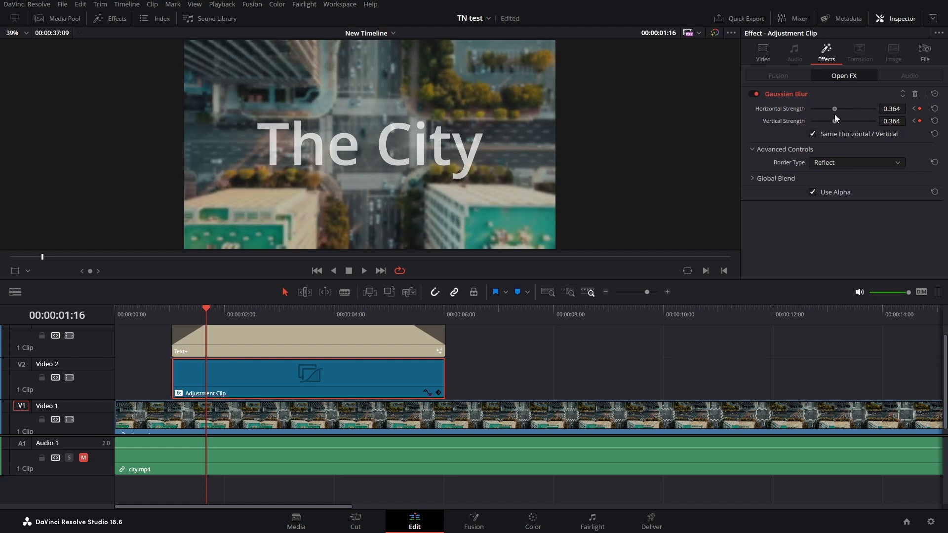
drag(835, 109, 836, 109)
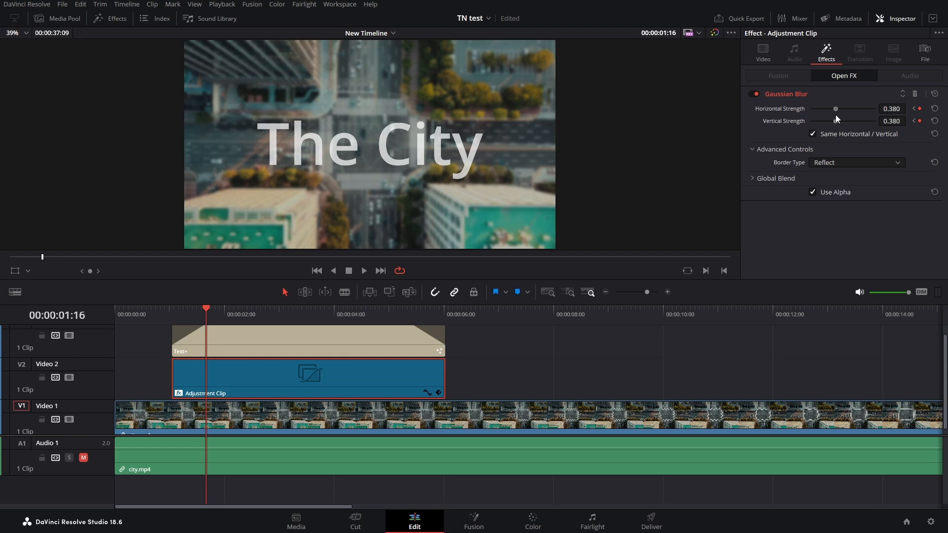
mouse_move(680, 302)
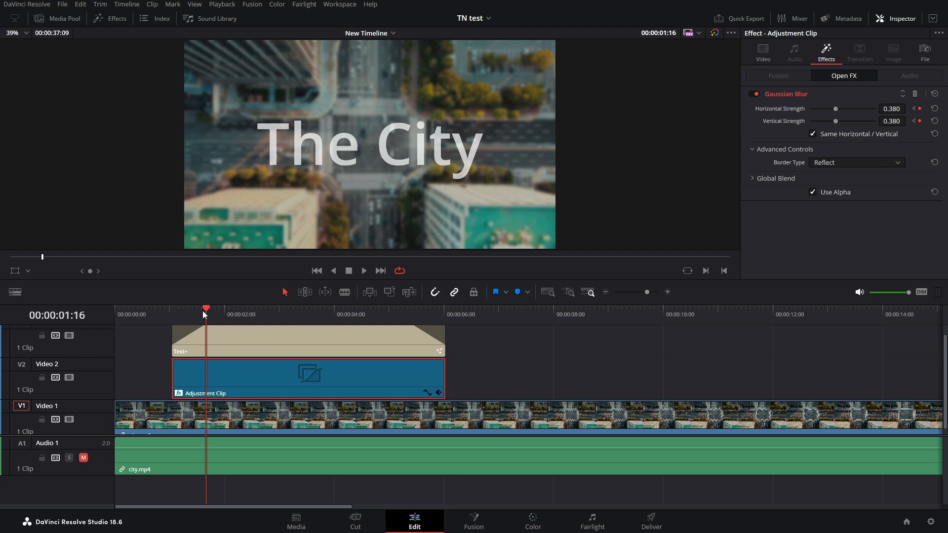
Hold the blur through 5:10, then keyframe Horizontal Strength back to 0.000 at 6:00.
click(224, 309)
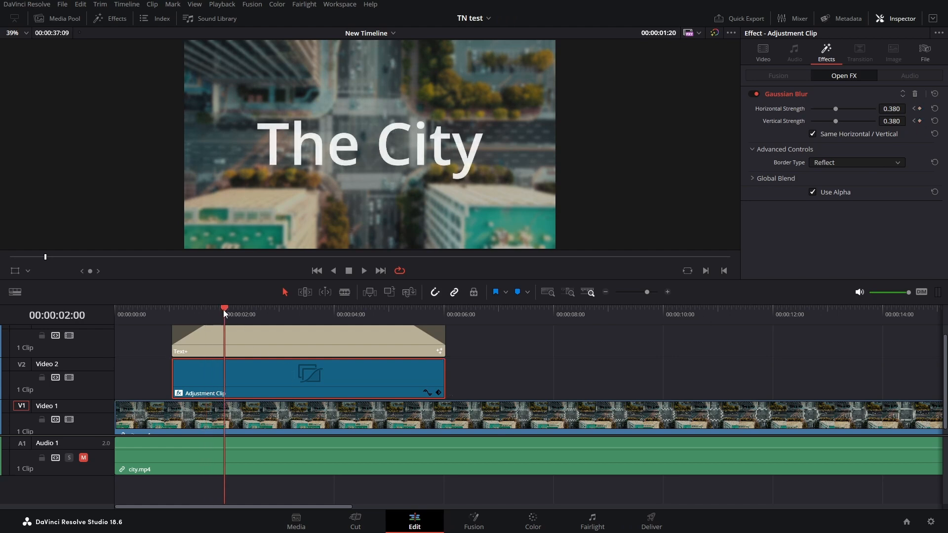
click(408, 314)
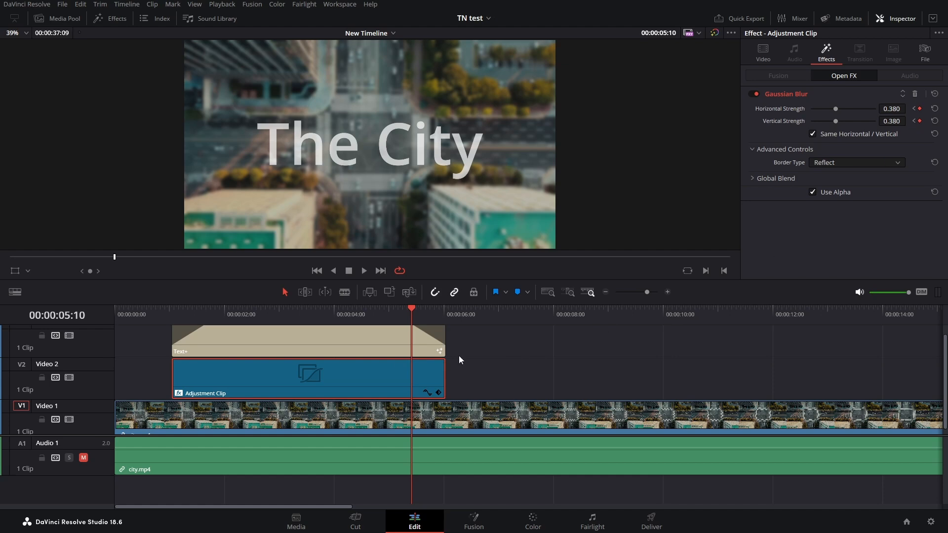
click(447, 308)
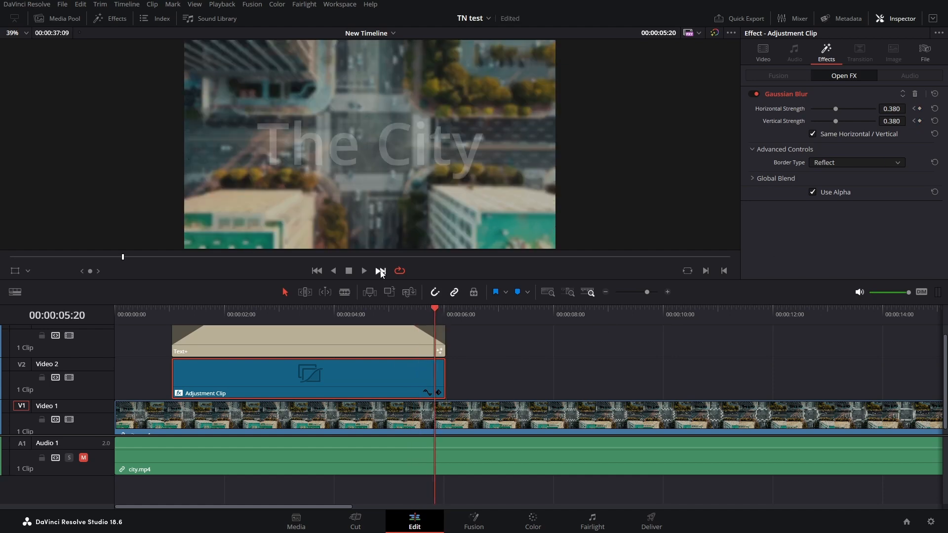
click(380, 271)
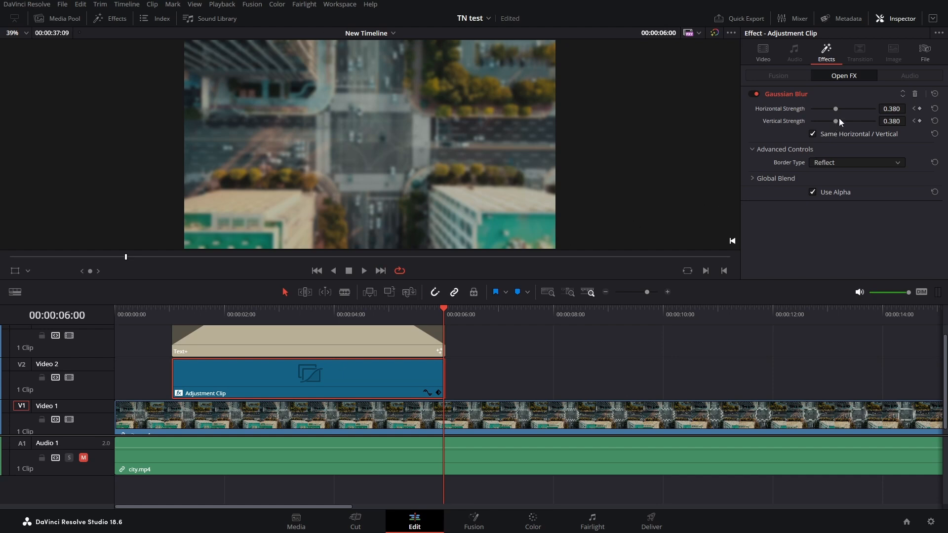
mouse_move(839, 123)
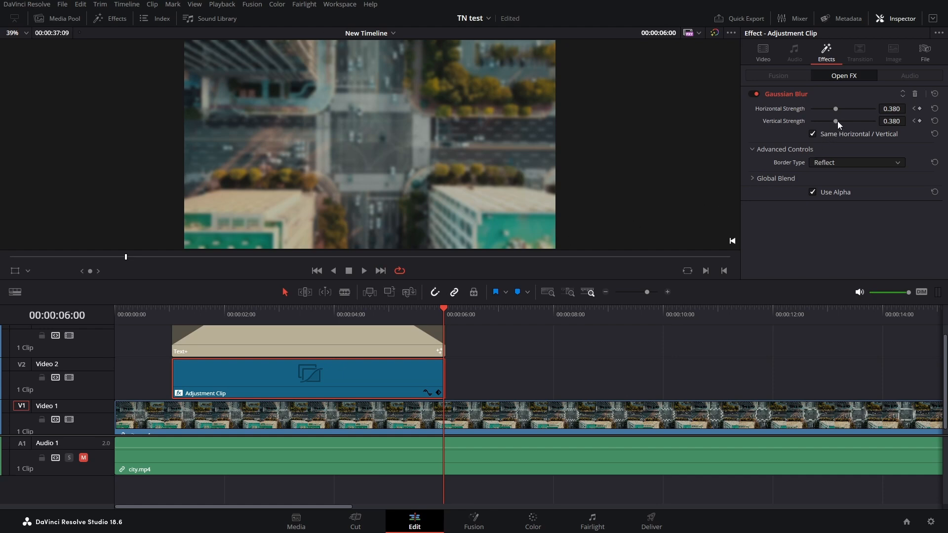
drag(836, 120, 812, 121)
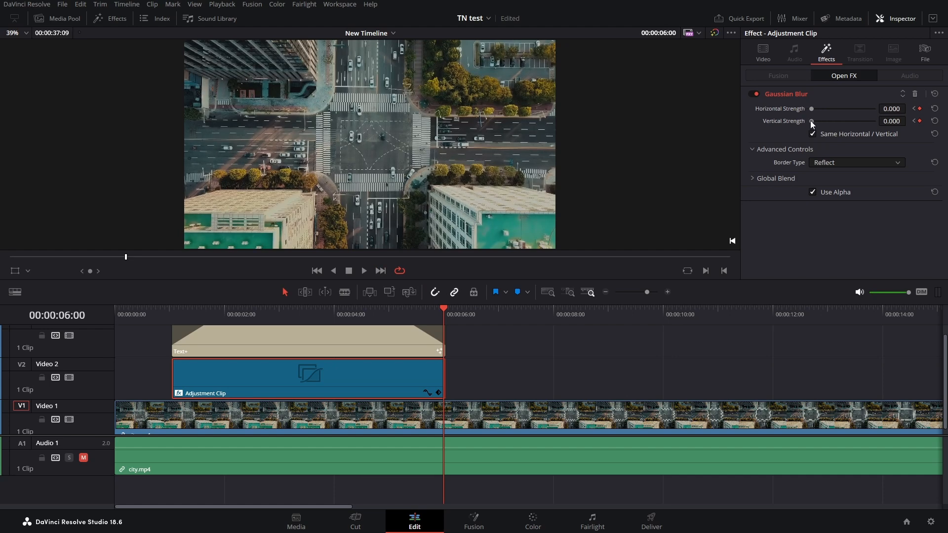